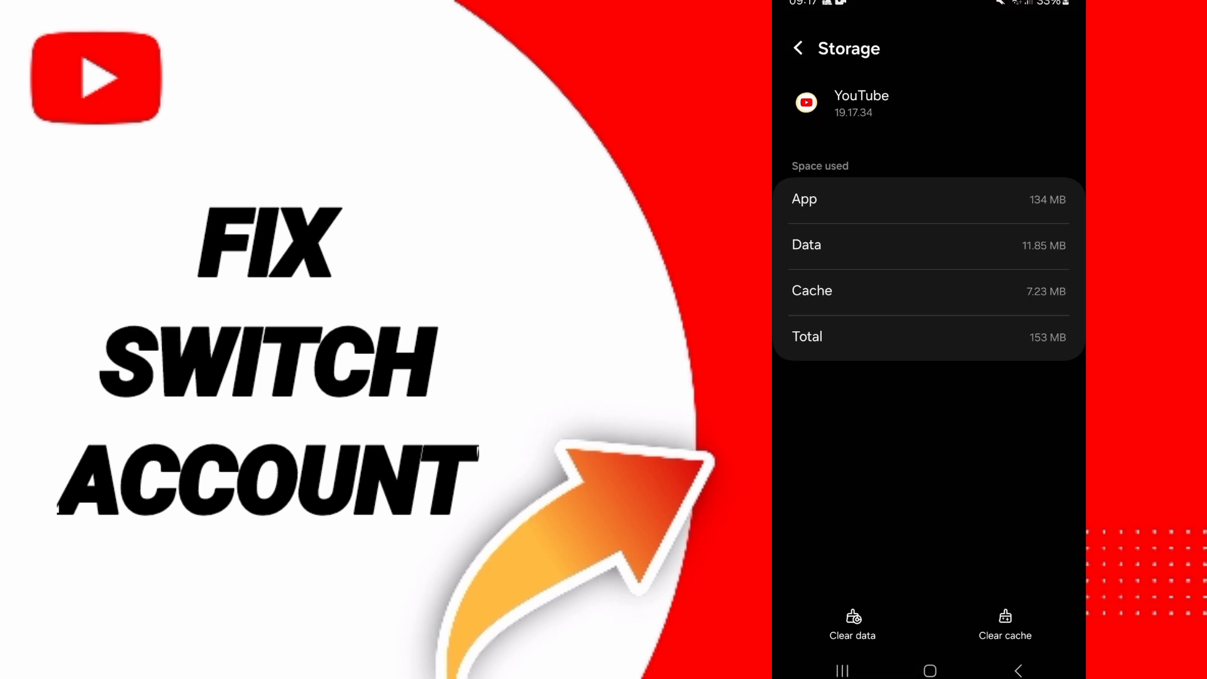
Back out from YouTube's storage details through App info to the Apps list
{"action": "left_click", "coordinate": [799, 47]}
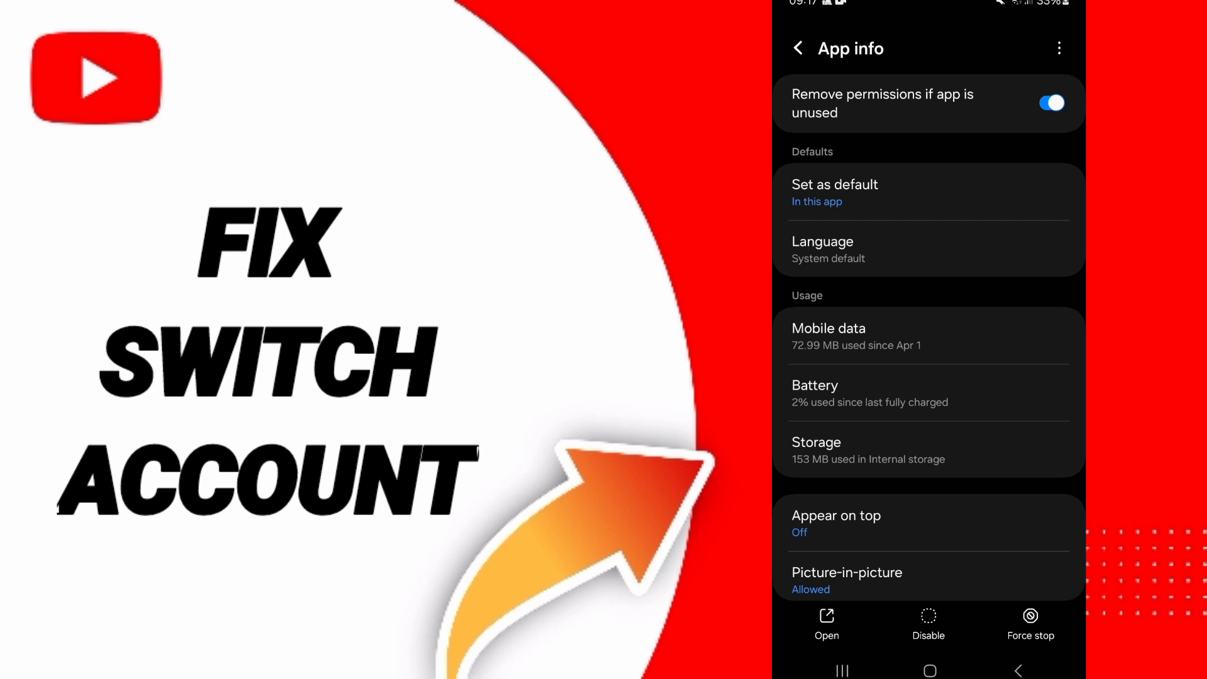
{"action": "left_click", "coordinate": [799, 48]}
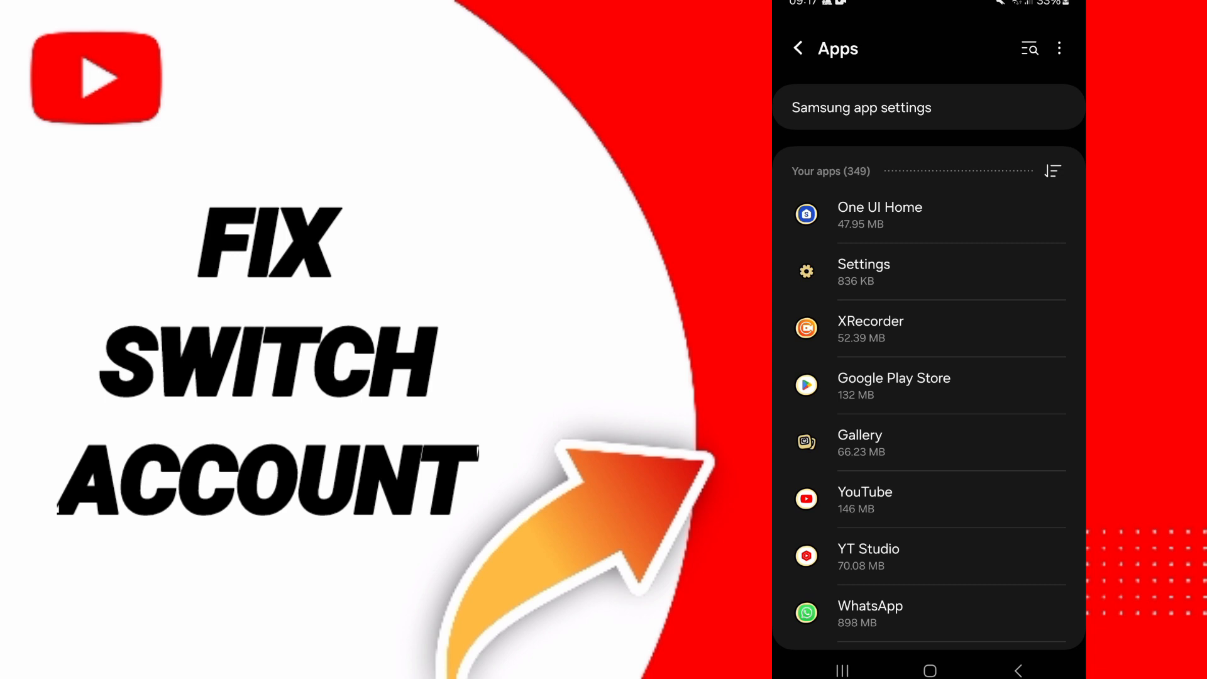
Open YouTube's Storage page and clear its cache (7.23 MB of 153 MB)
{"action": "left_click", "coordinate": [865, 499]}
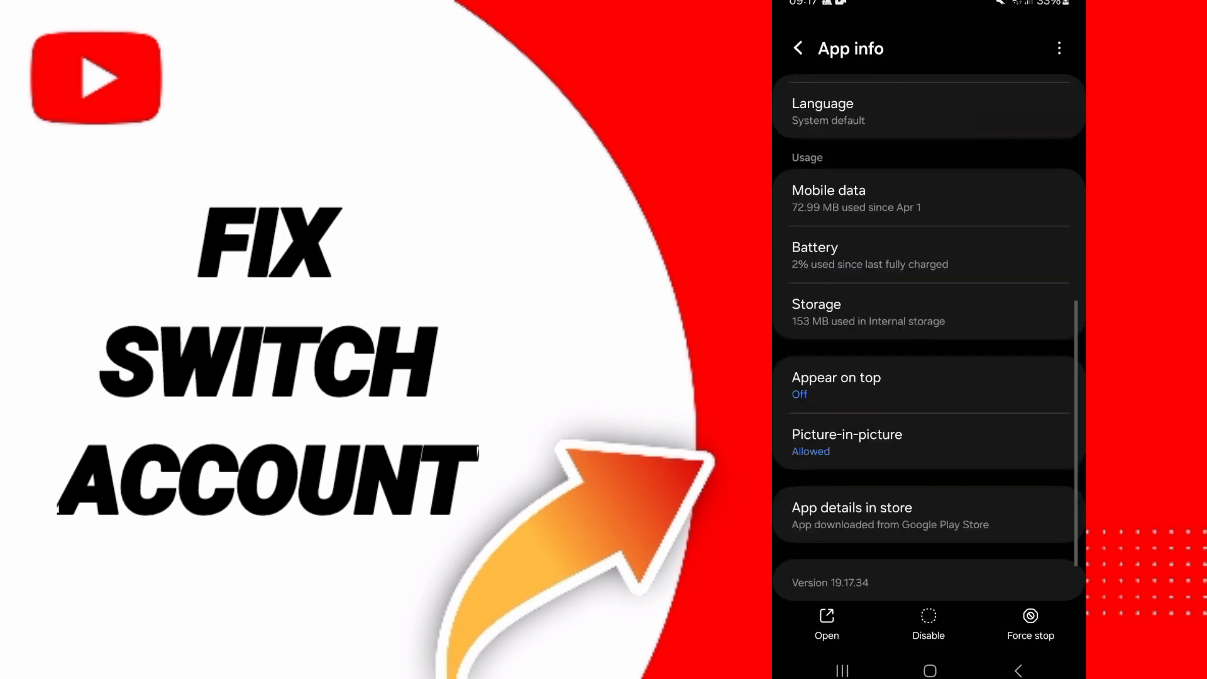
{"action": "left_click", "coordinate": [1030, 624]}
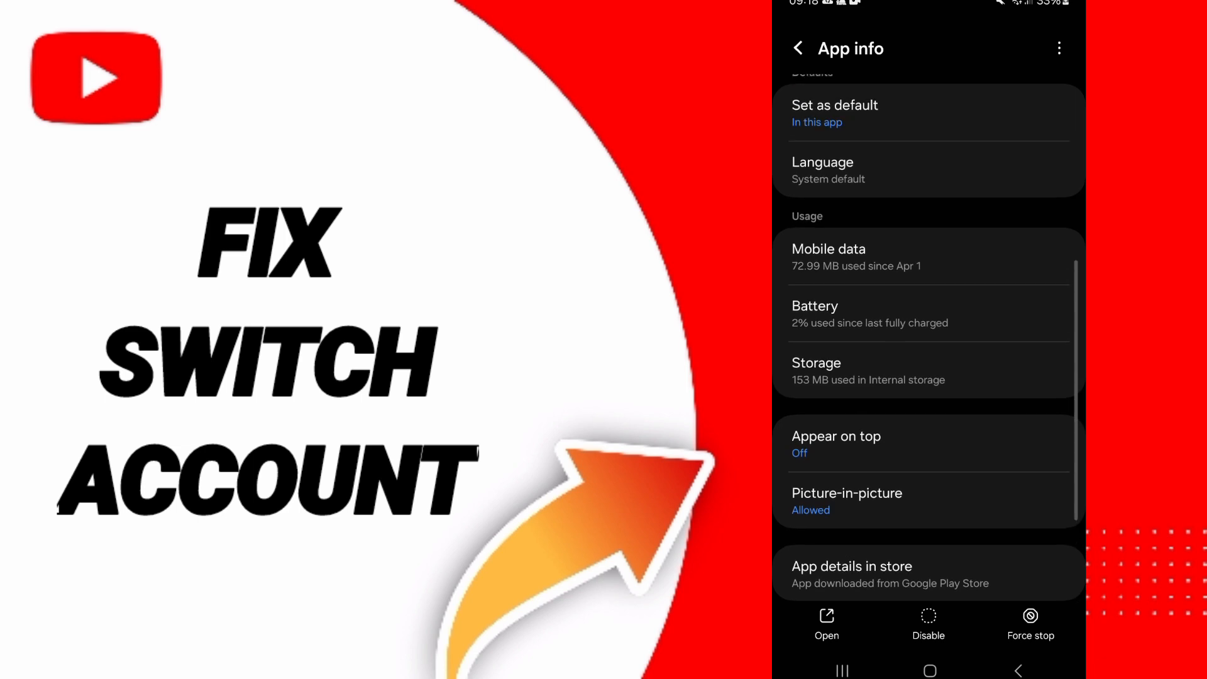
{"action": "left_click", "coordinate": [928, 371]}
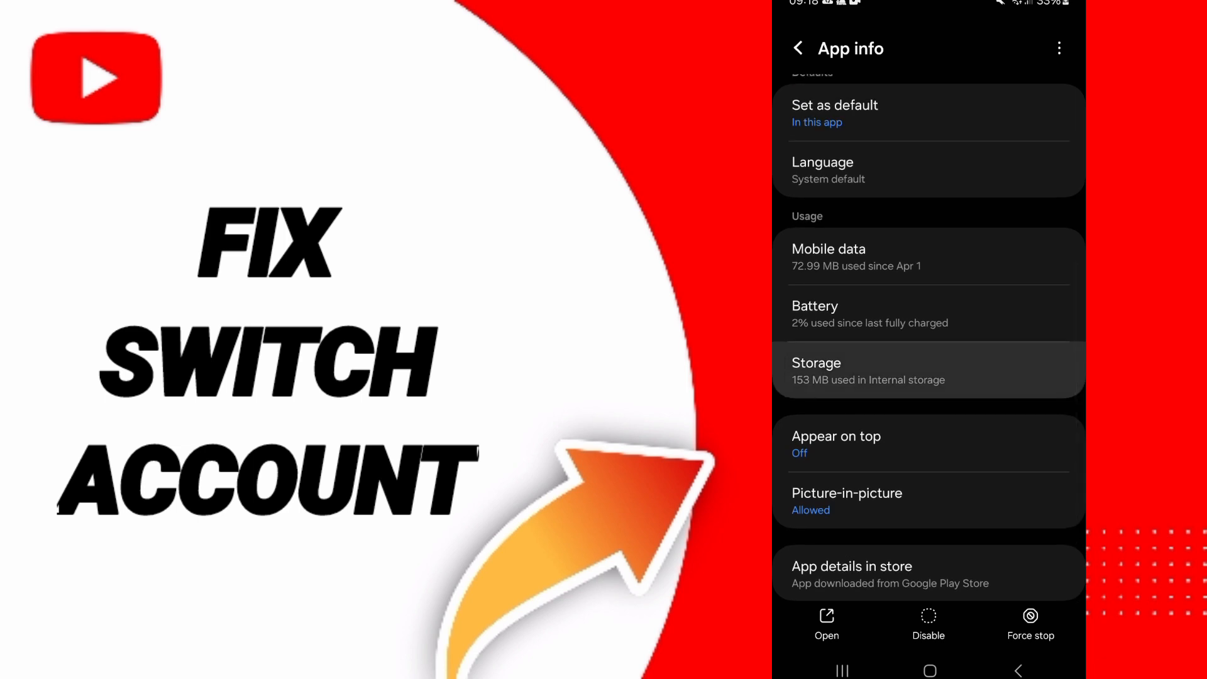
{"action": "left_click", "coordinate": [929, 370]}
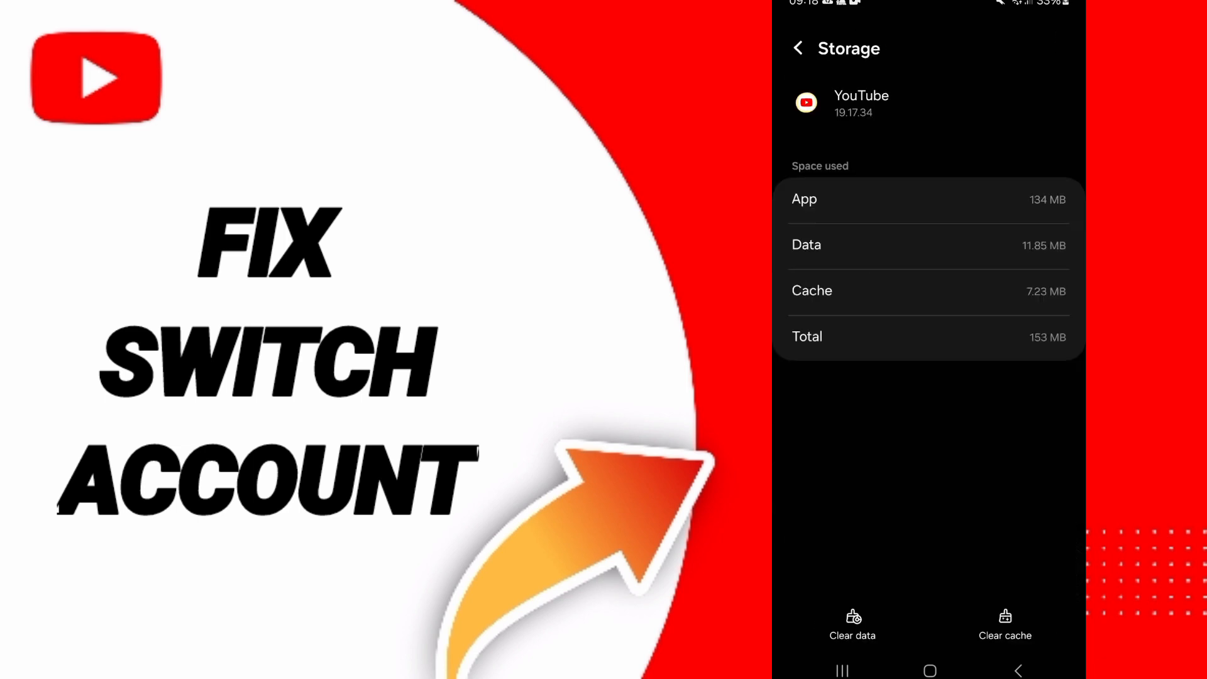
{"action": "left_click", "coordinate": [1005, 625]}
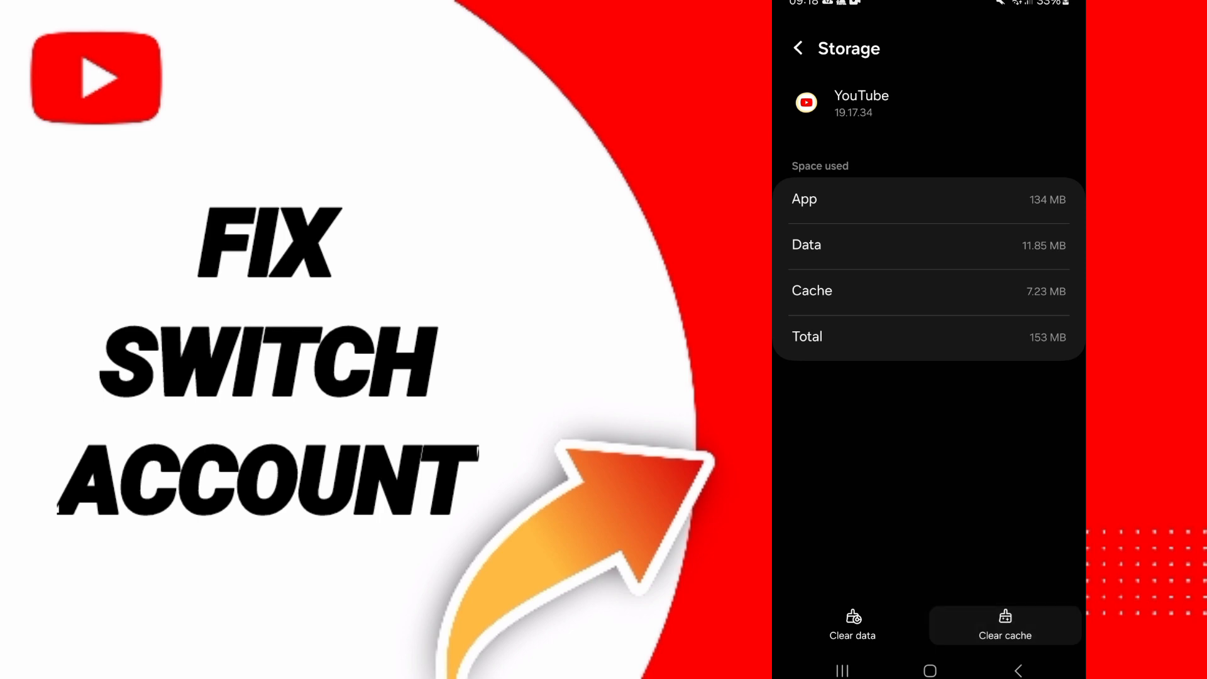